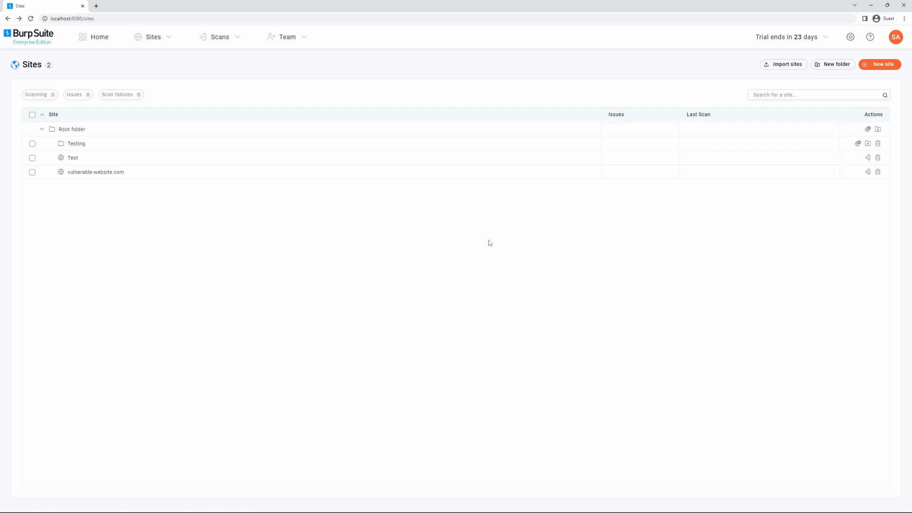
Start a new site and show its Scan notifications settings under Scan settings.
{"action": "left_click", "coordinate": [153, 36]}
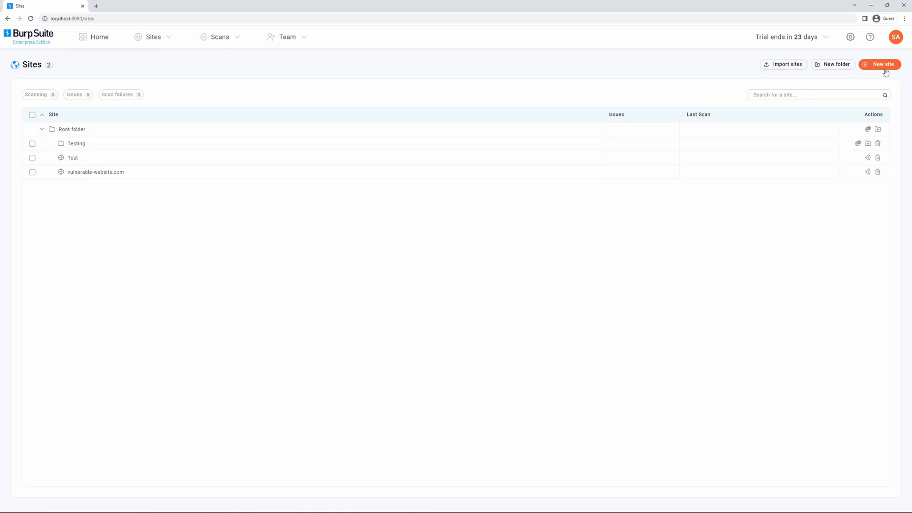
{"action": "left_click", "coordinate": [881, 64]}
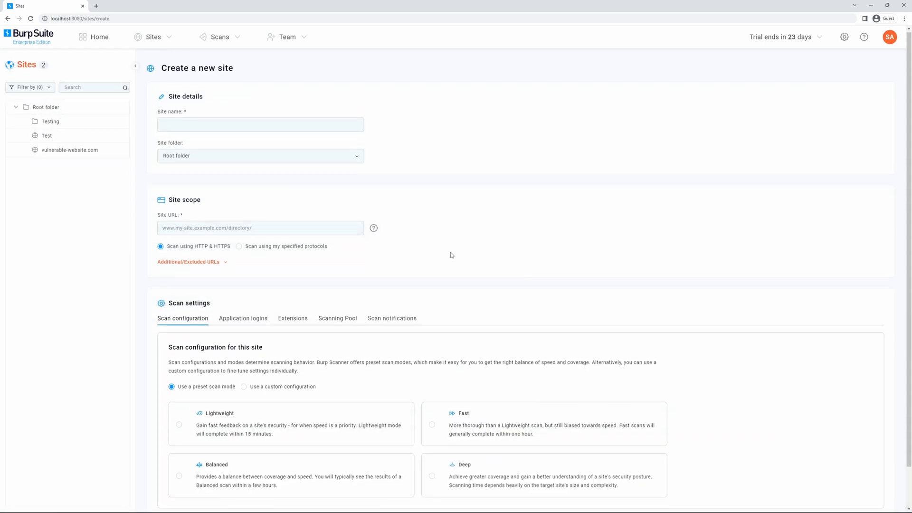
{"action": "scroll", "scroll_direction": "down", "scroll_amount": 3}
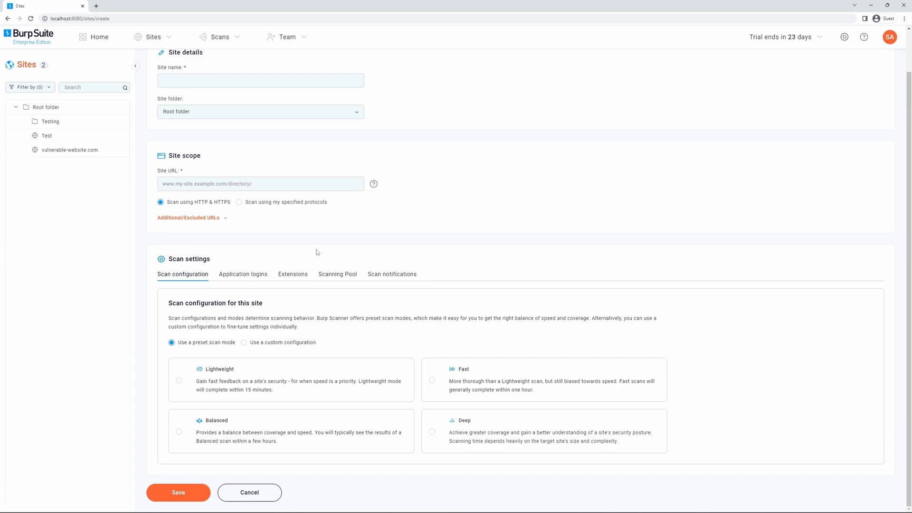
{"action": "left_click", "coordinate": [392, 274]}
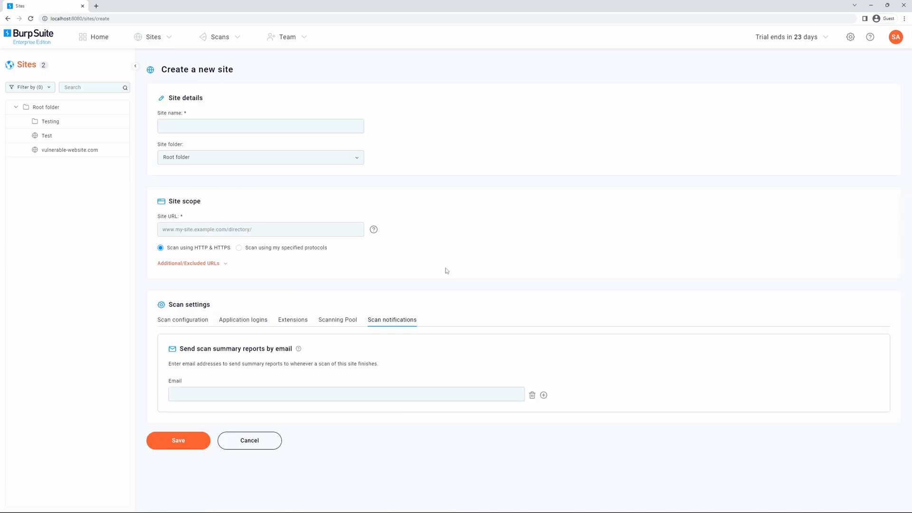
{"action": "mouse_move", "coordinate": [471, 333]}
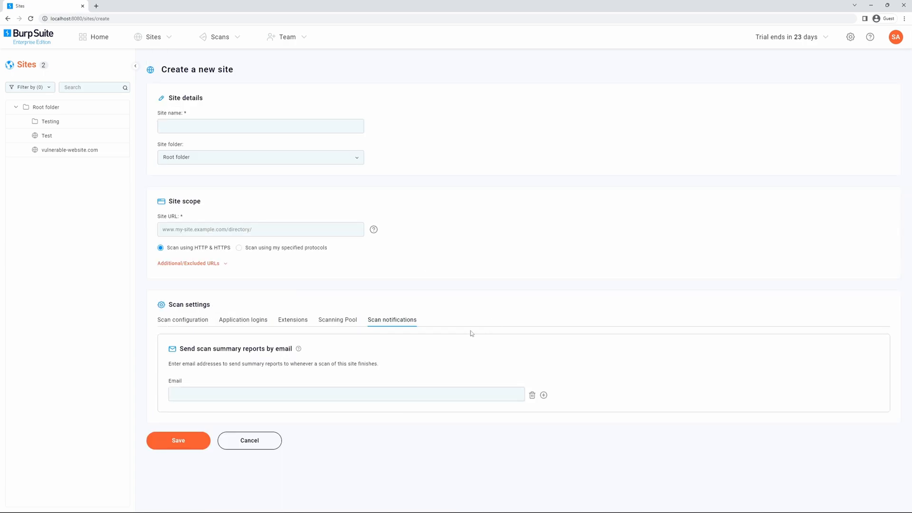
{"action": "left_click", "coordinate": [346, 393]}
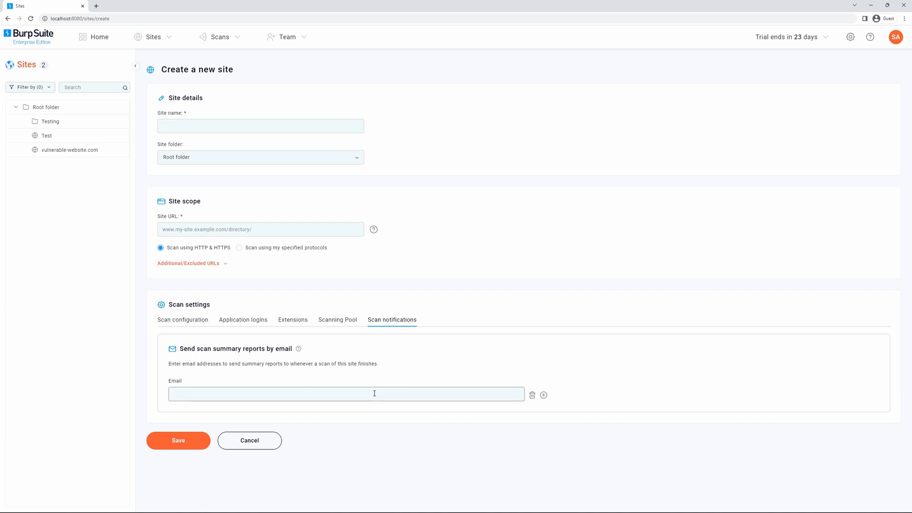
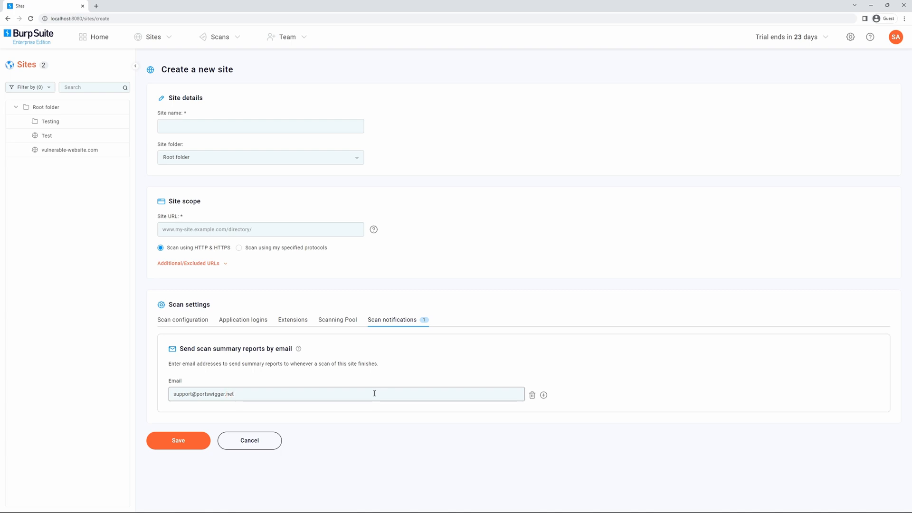
{"action": "mouse_move", "coordinate": [456, 396]}
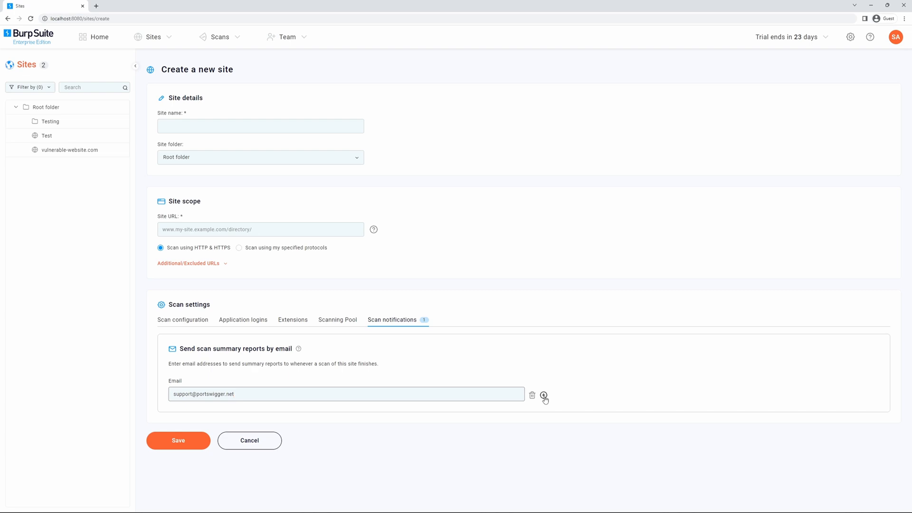
{"action": "left_click", "coordinate": [543, 395]}
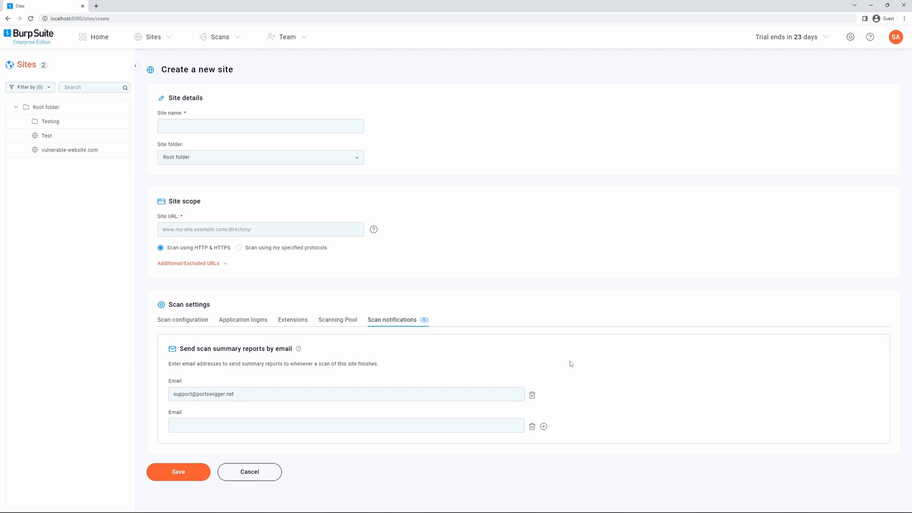
{"action": "mouse_move", "coordinate": [283, 91]}
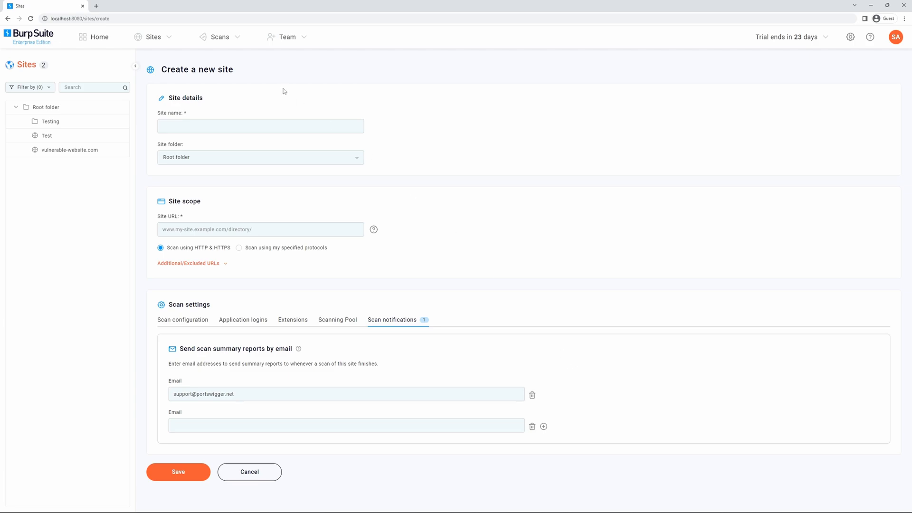
Cancel the new site, then edit vulnerable-website.com's details and scroll to Scan settings.
{"action": "left_click", "coordinate": [249, 472]}
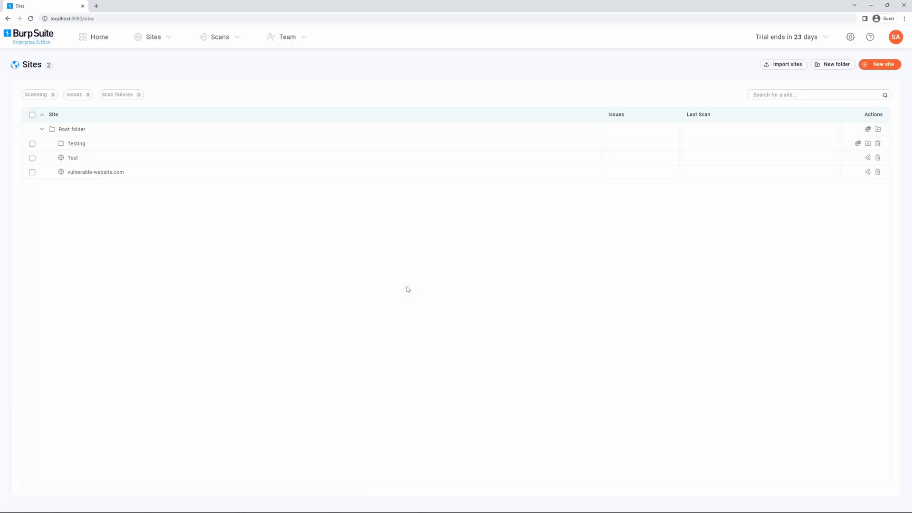
{"action": "left_click", "coordinate": [96, 171]}
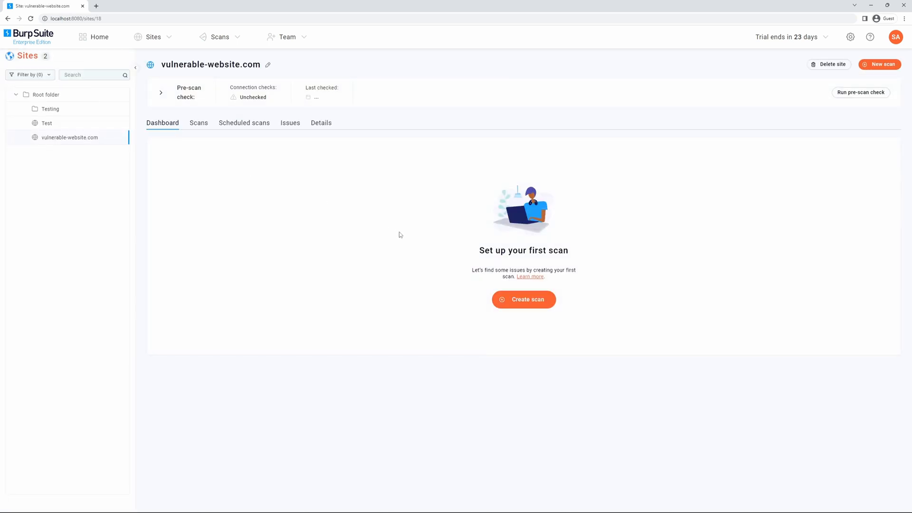
{"action": "left_click", "coordinate": [321, 122]}
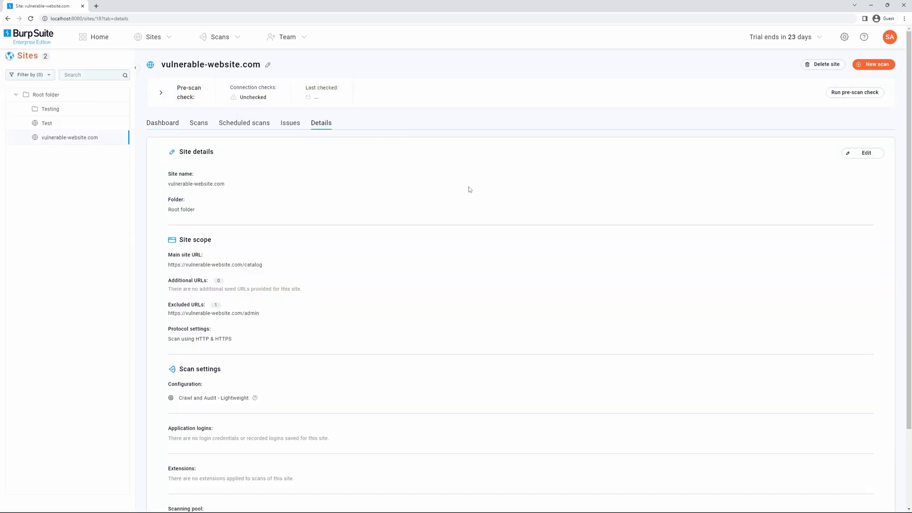
{"action": "left_click", "coordinate": [862, 152]}
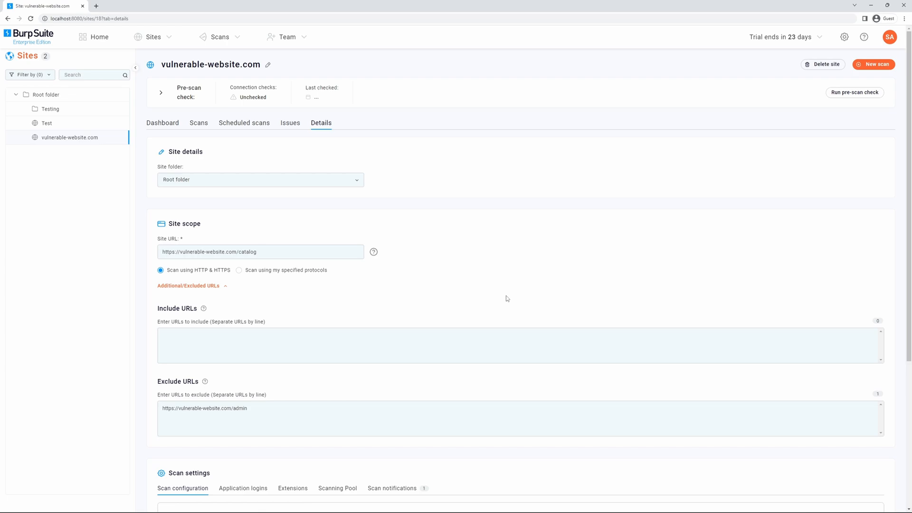
{"action": "scroll", "scroll_direction": "down", "scroll_amount": 3}
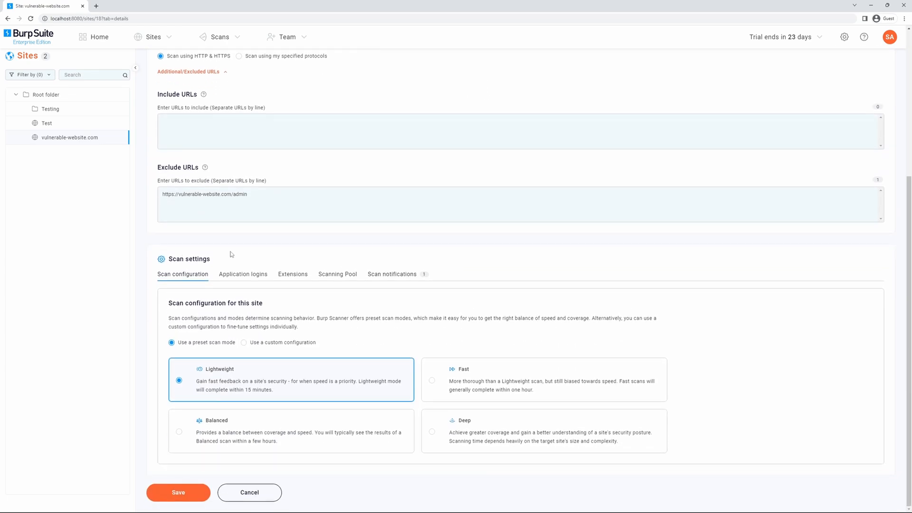
{"action": "mouse_move", "coordinate": [399, 277]}
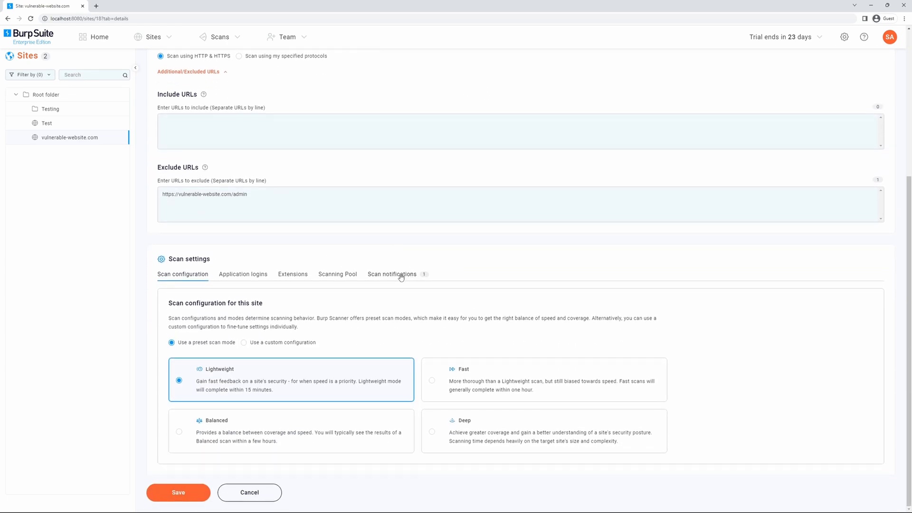
In vulnerable-website.com's Scan notifications, add an email entry beside the existing recipient.
{"action": "left_click", "coordinate": [392, 274]}
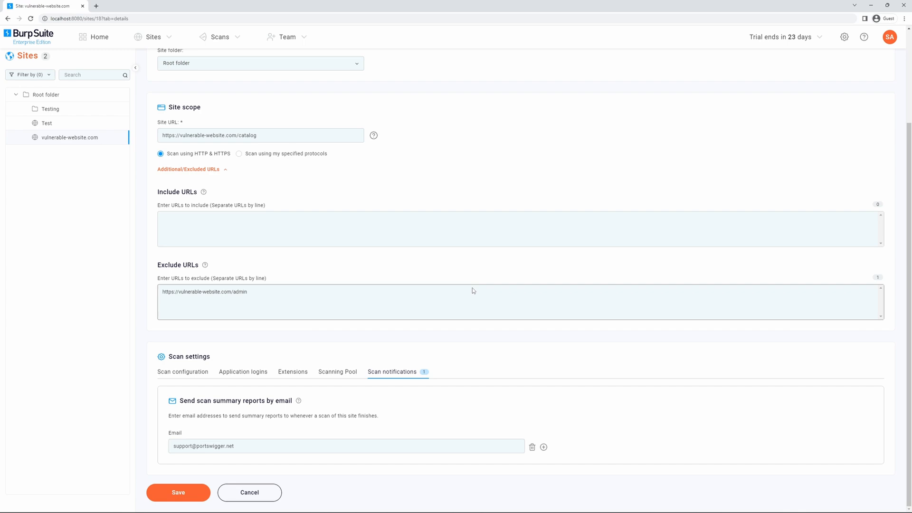
{"action": "mouse_move", "coordinate": [564, 399]}
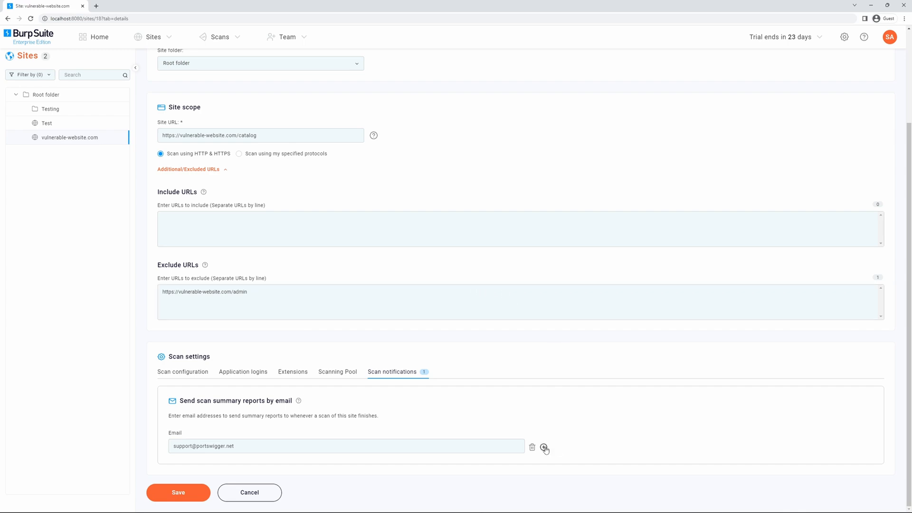
{"action": "left_click", "coordinate": [545, 448]}
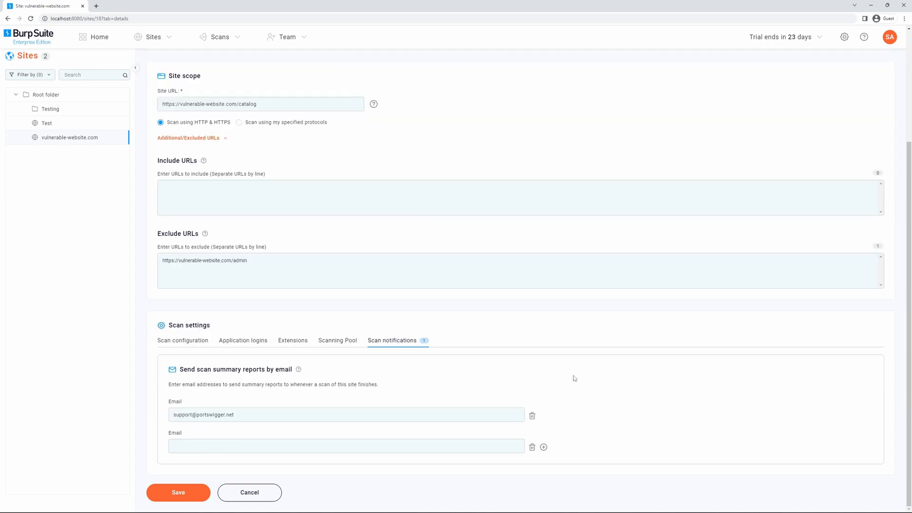